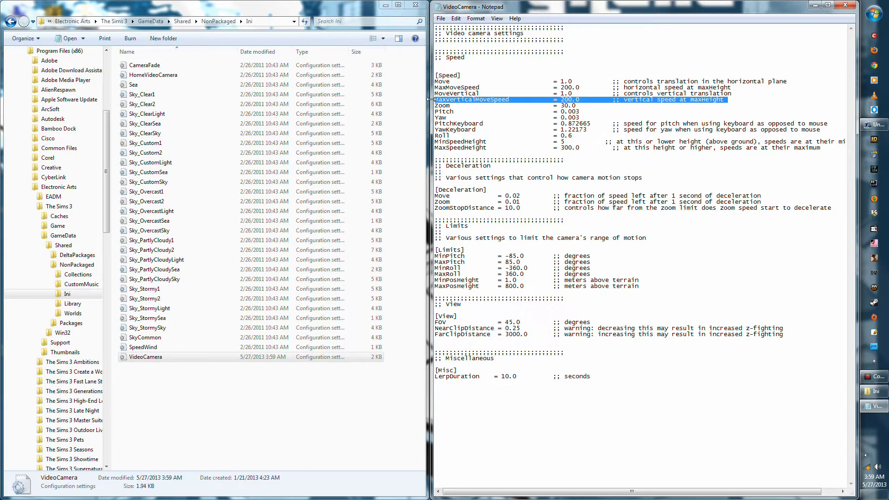
{"action": "mouse_move", "coordinate": [489, 275]}
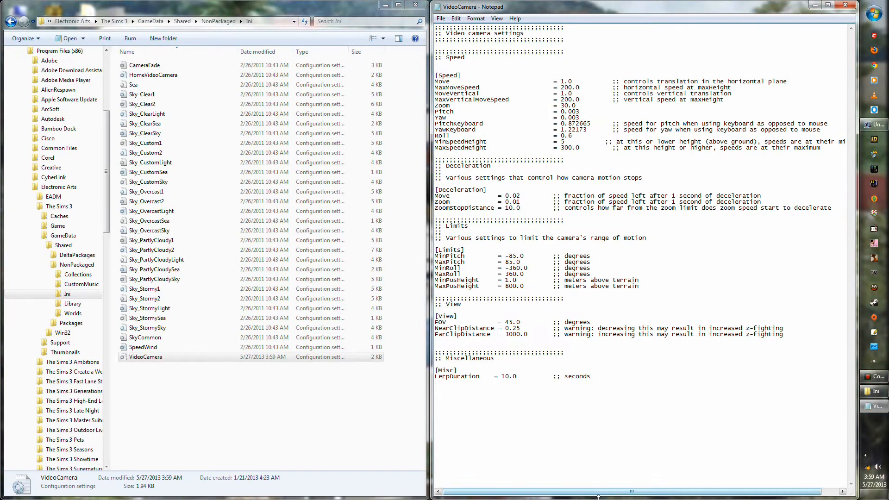
Step: Select the 200.0 MaxMoveSpeed and MaxVerticalMoveSpeed values under [Speed] to change them to 150.0
{"action": "left_click_drag", "start_coordinate": [573, 492], "coordinate": [649, 491]}
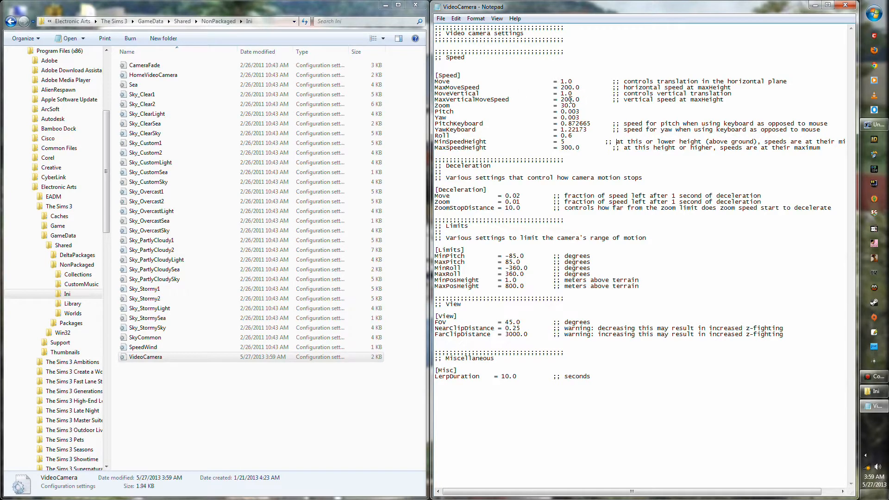
{"action": "double_click", "coordinate": [565, 99]}
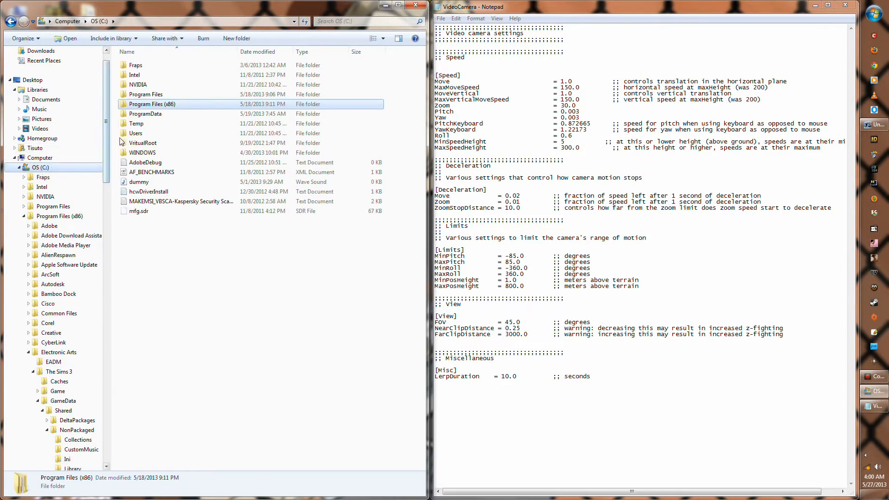
Step: Open VideoCamera from Program Files (x86)\Electronic Arts\The Sims 3\GameData\Shared\NonPackaged\Ini
{"action": "double_click", "coordinate": [152, 104]}
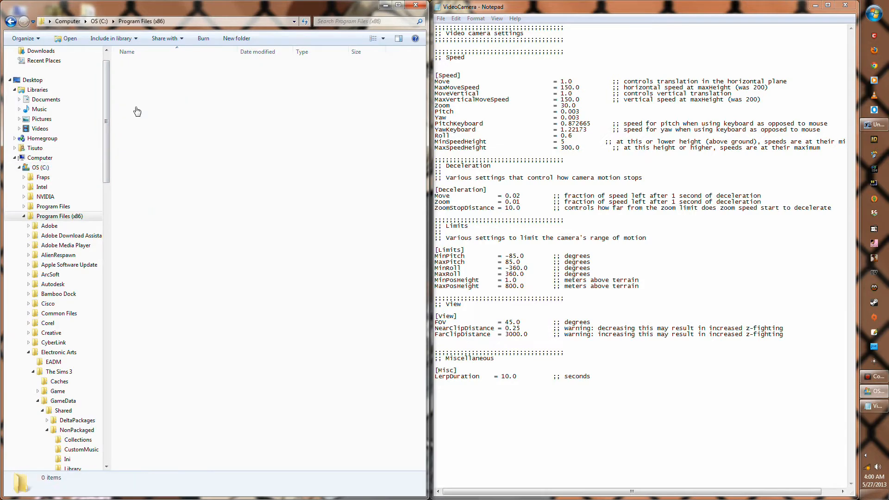
{"action": "left_click", "coordinate": [154, 104]}
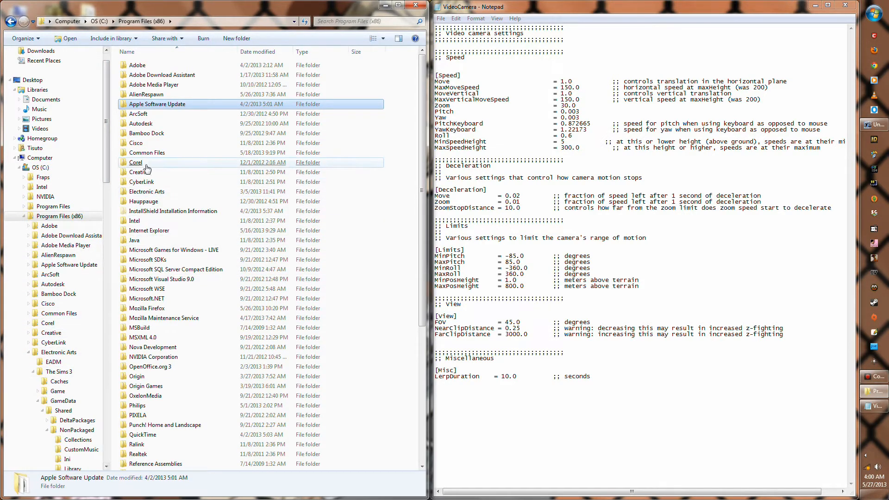
{"action": "double_click", "coordinate": [145, 191]}
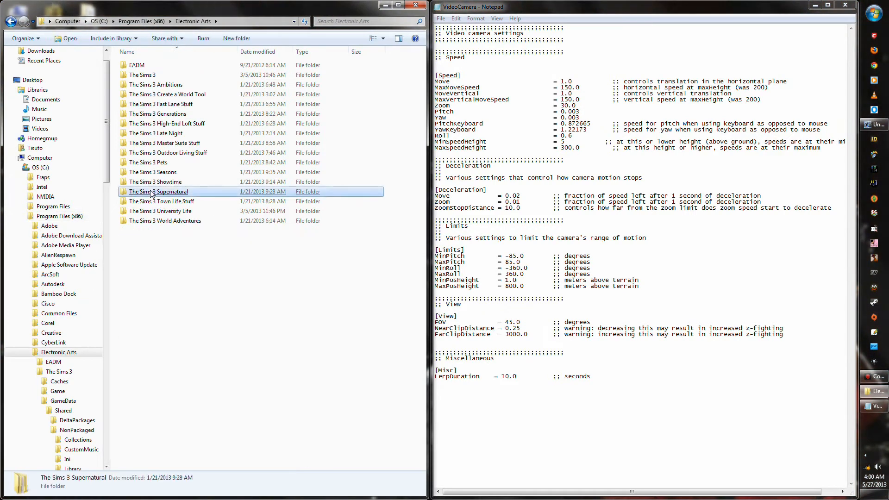
{"action": "left_click", "coordinate": [143, 74]}
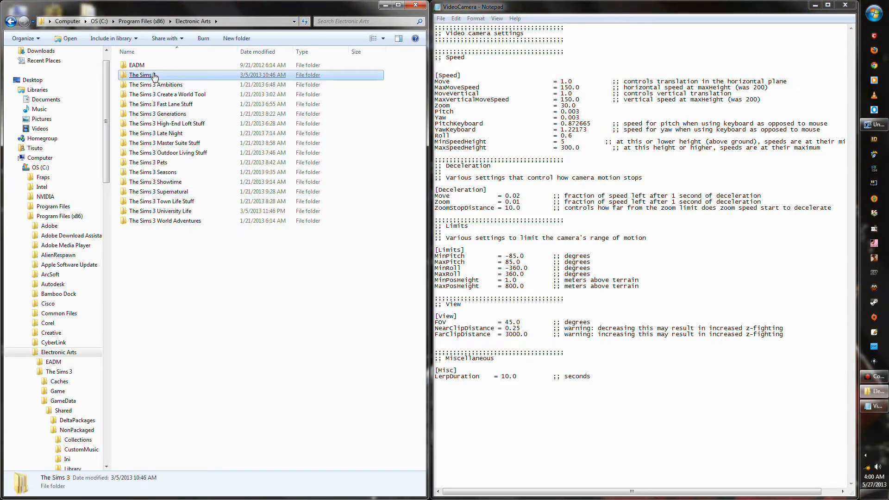
{"action": "double_click", "coordinate": [142, 74]}
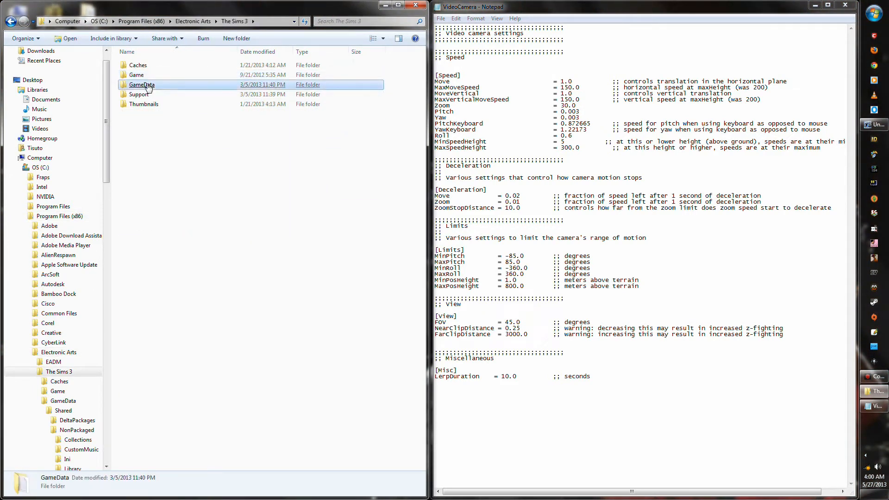
{"action": "double_click", "coordinate": [141, 84]}
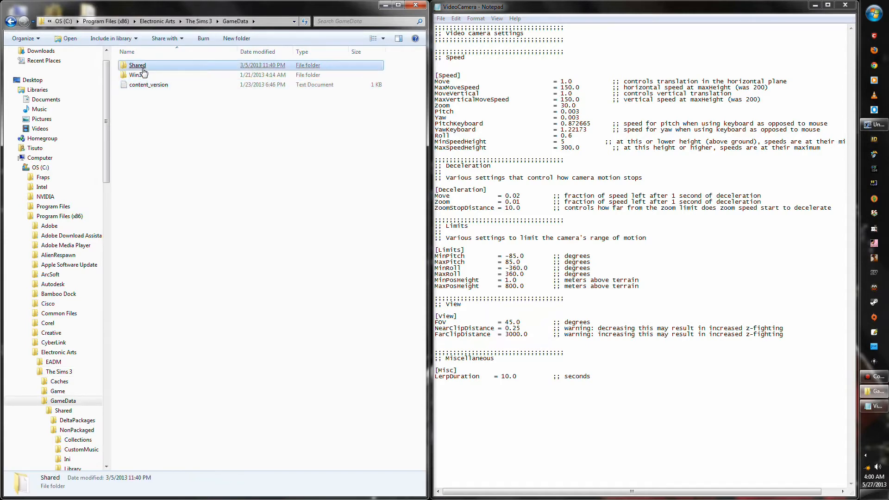
{"action": "double_click", "coordinate": [137, 65]}
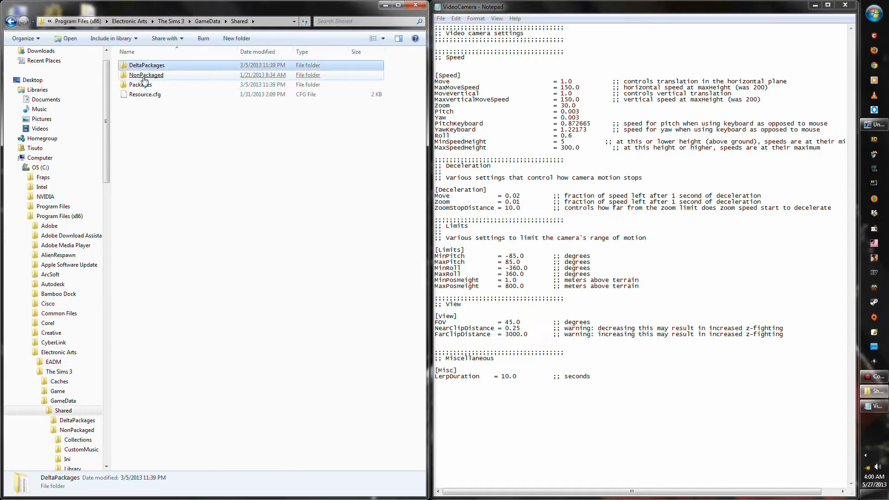
{"action": "double_click", "coordinate": [146, 74]}
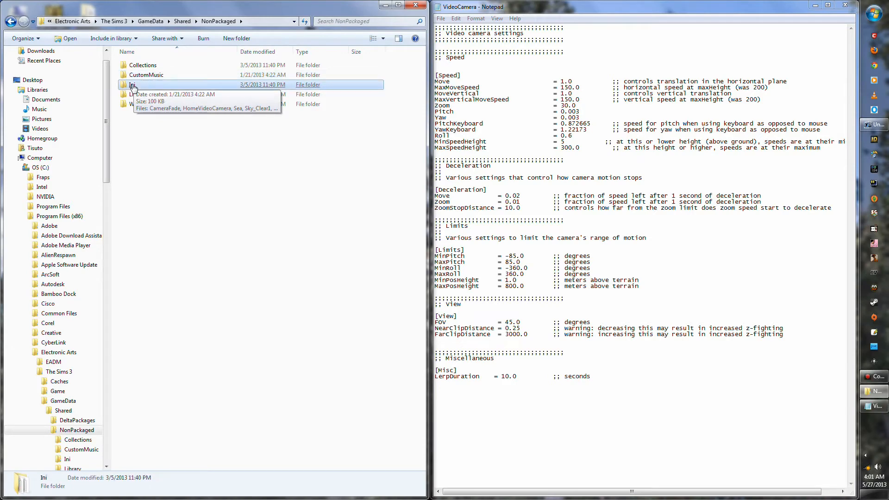
{"action": "double_click", "coordinate": [133, 84]}
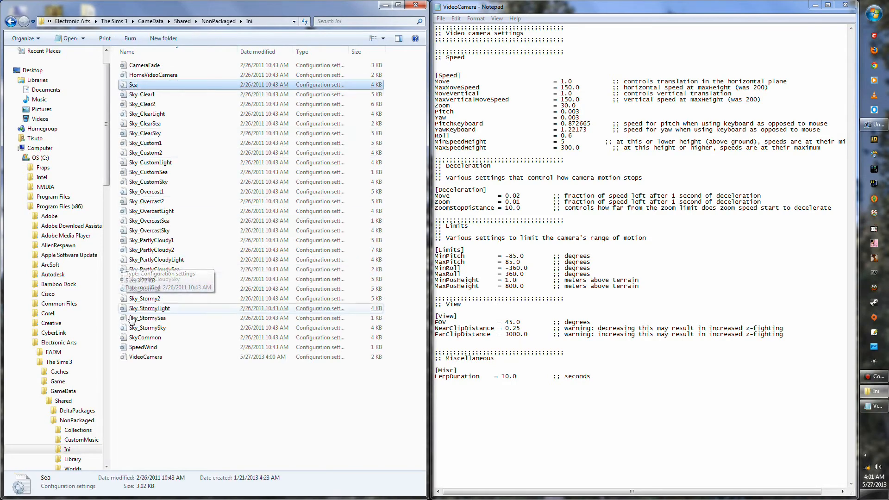
{"action": "double_click", "coordinate": [146, 356]}
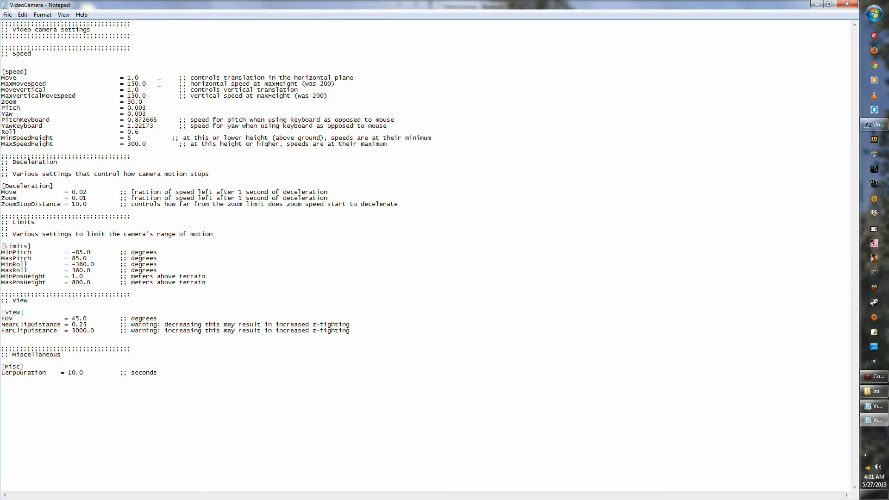
{"action": "mouse_move", "coordinate": [846, 5]}
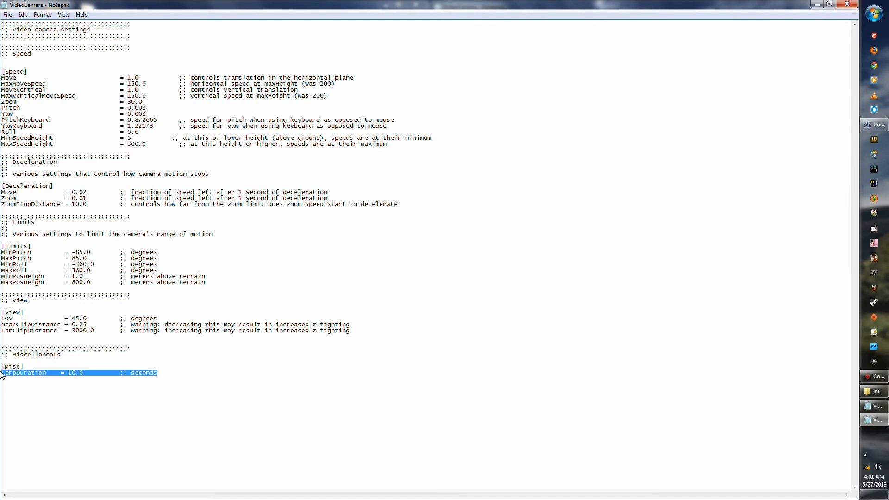
{"action": "left_click", "coordinate": [175, 373]}
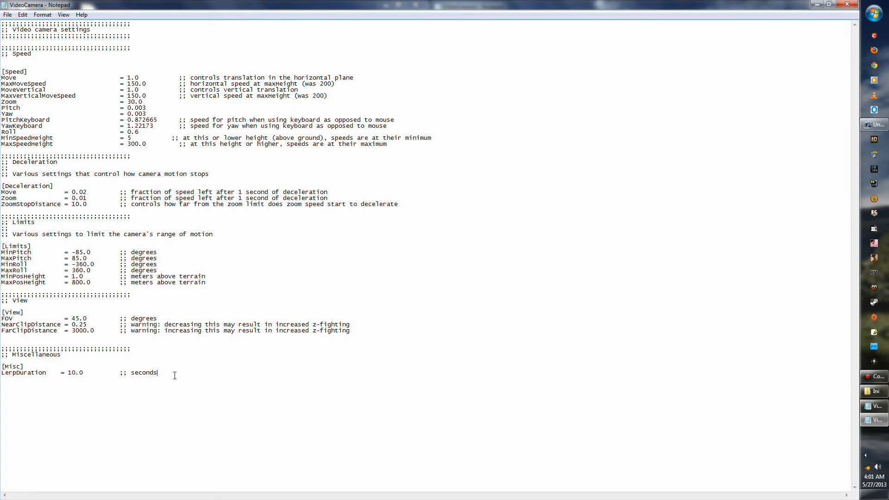